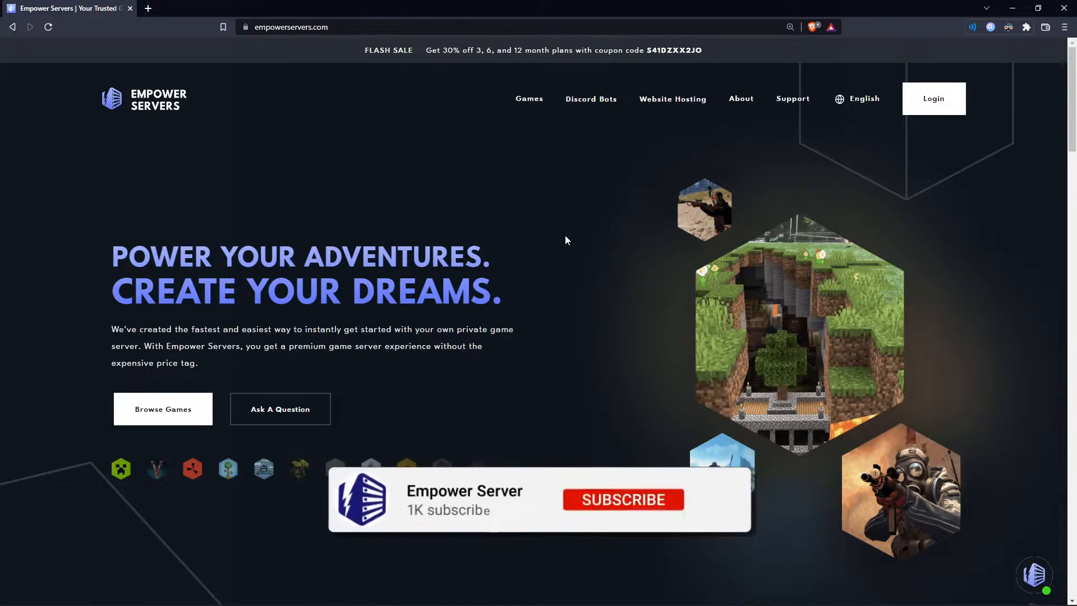
Log in on empowerservers.com to reach the Minecraft Java Tutorial server's console.
click(622, 499)
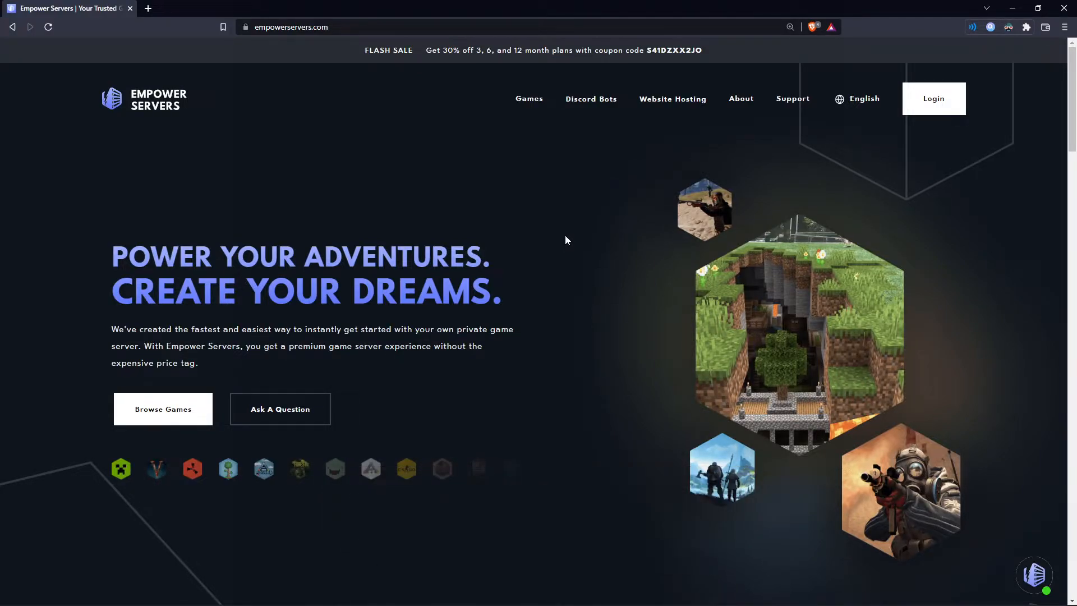
mouse_move(514, 417)
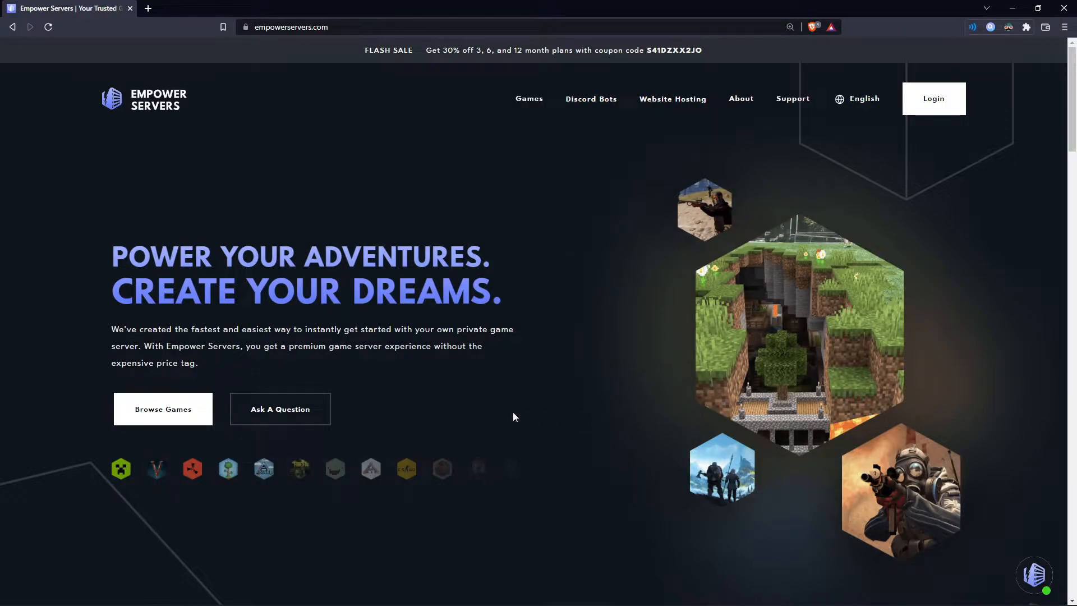
mouse_move(464, 410)
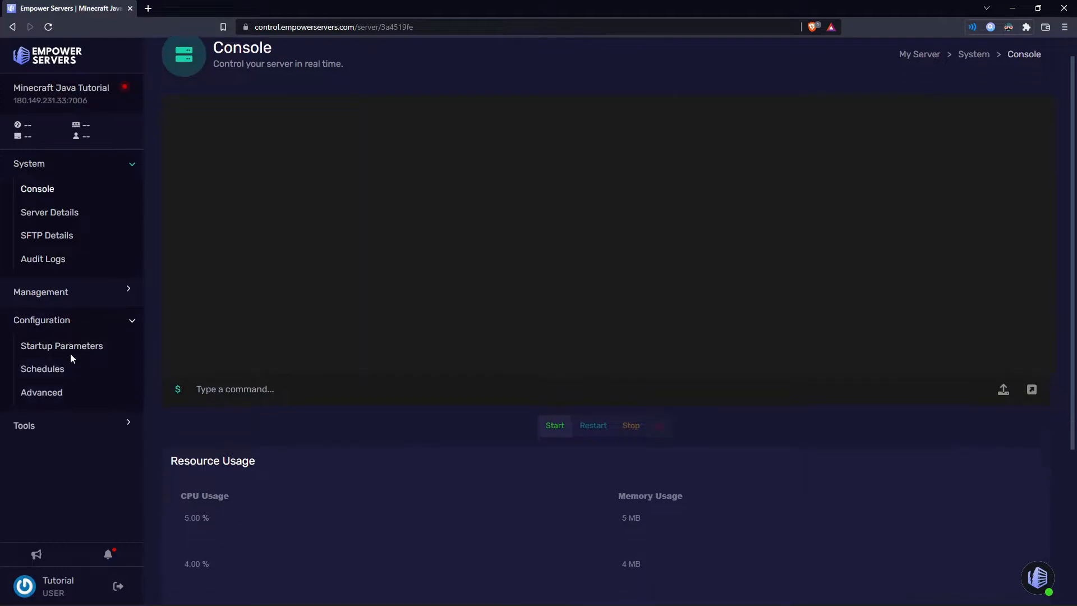
In Advanced settings, install Edition Paper, Version 1.19, then return to the Console.
click(41, 393)
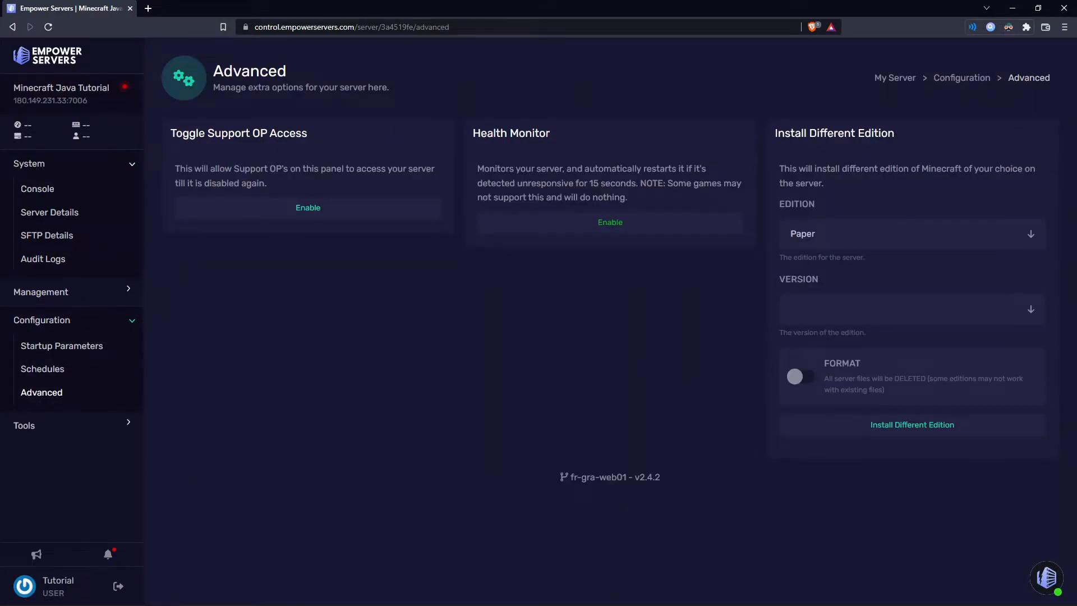
mouse_move(811, 293)
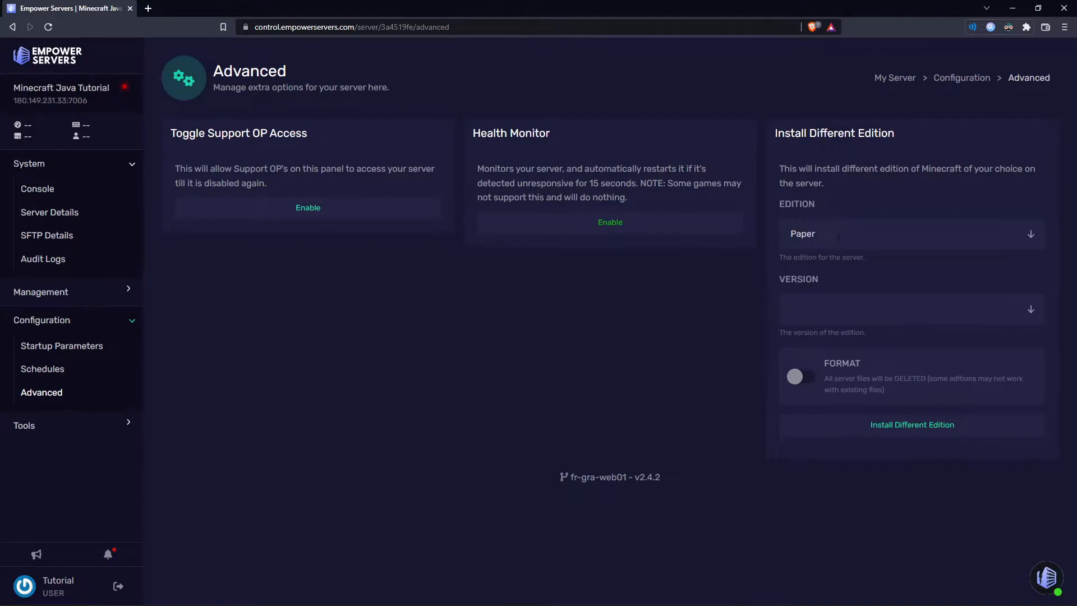
click(907, 233)
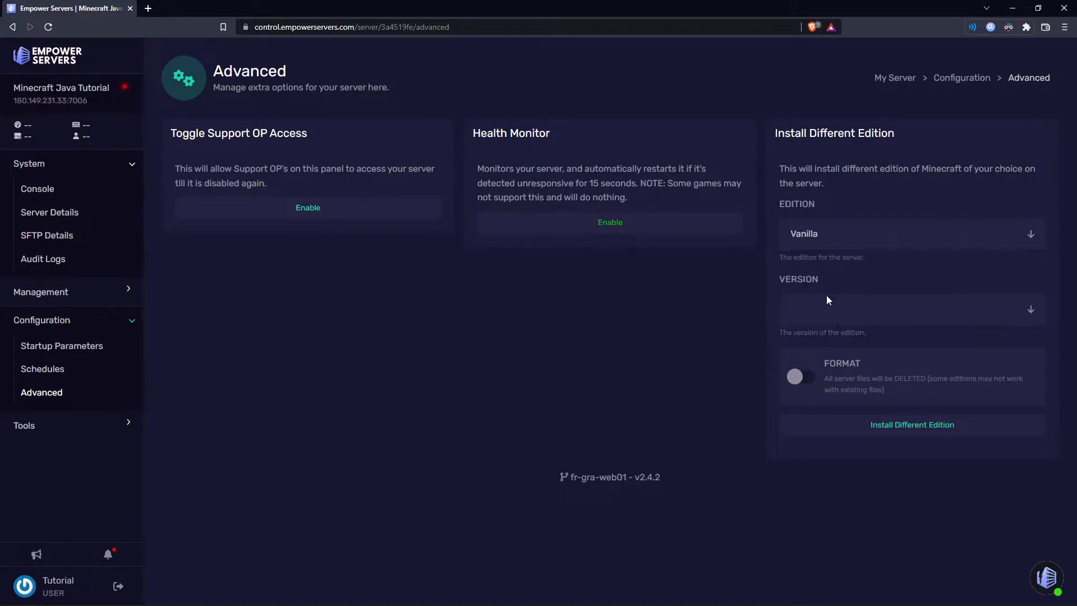
click(910, 308)
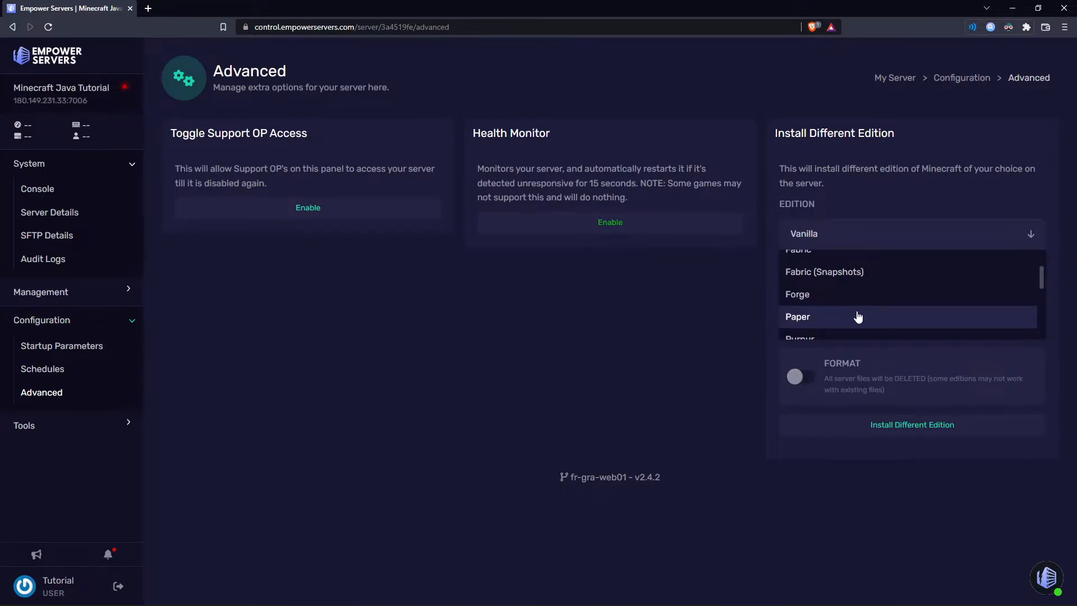
click(797, 316)
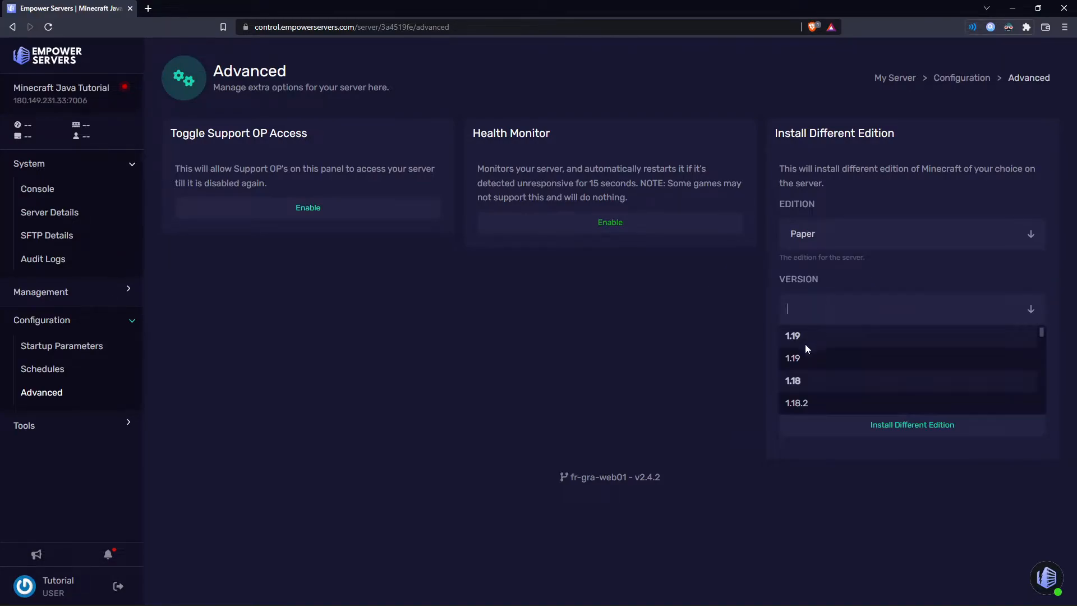
click(792, 335)
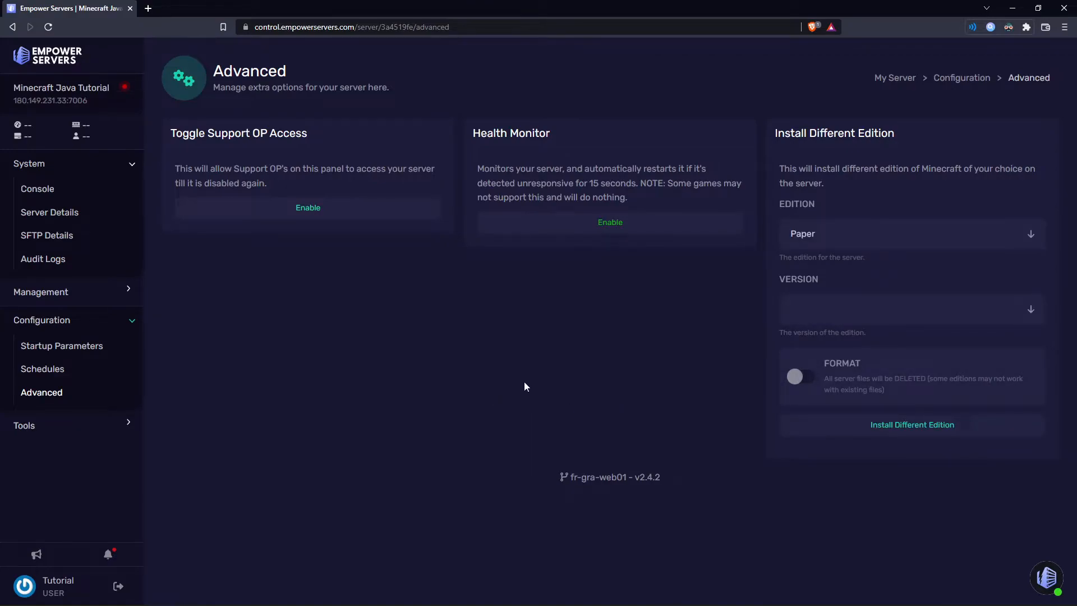
mouse_move(61, 198)
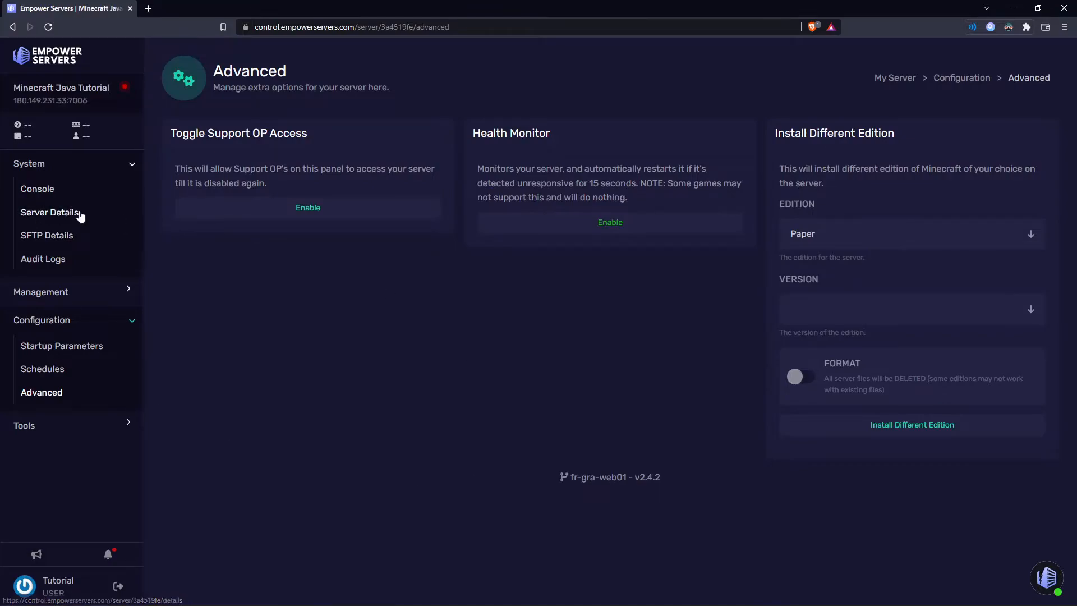
click(37, 188)
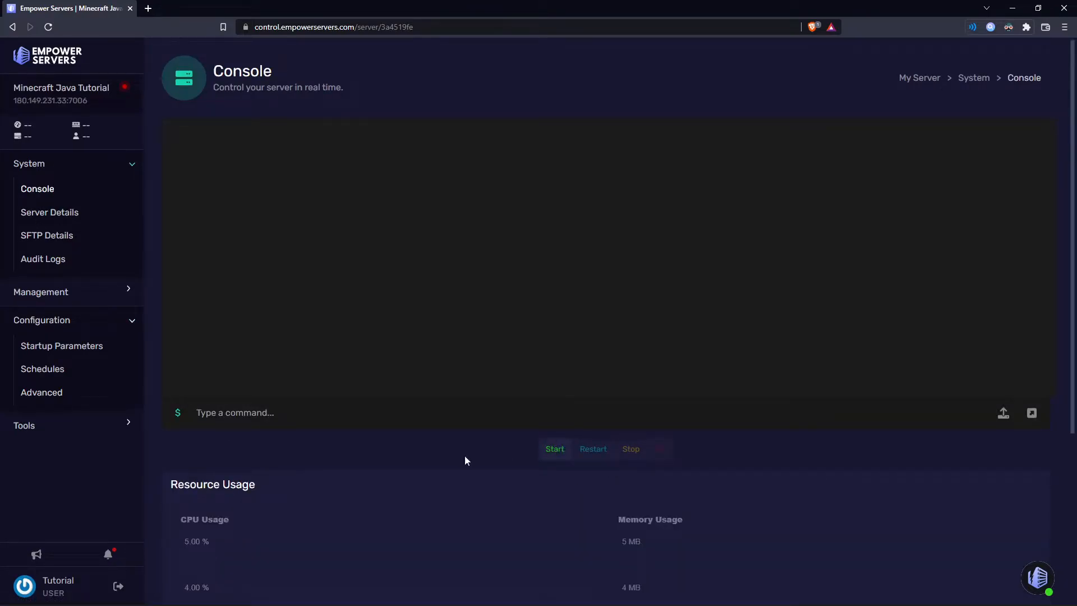
Start the Java server, answering 1 at the Java version prompt.
click(554, 449)
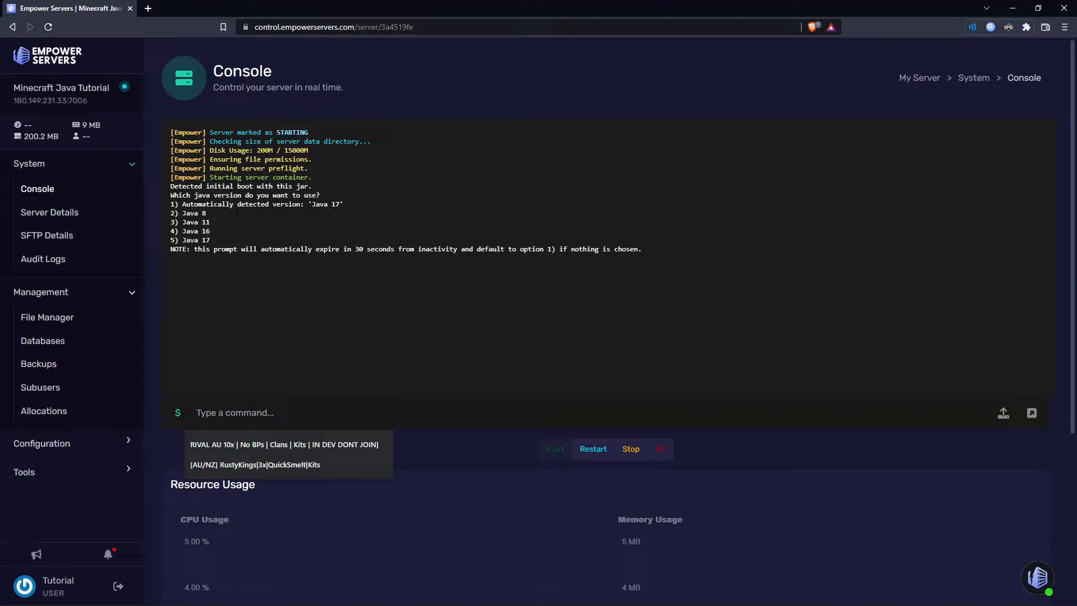
text(1)
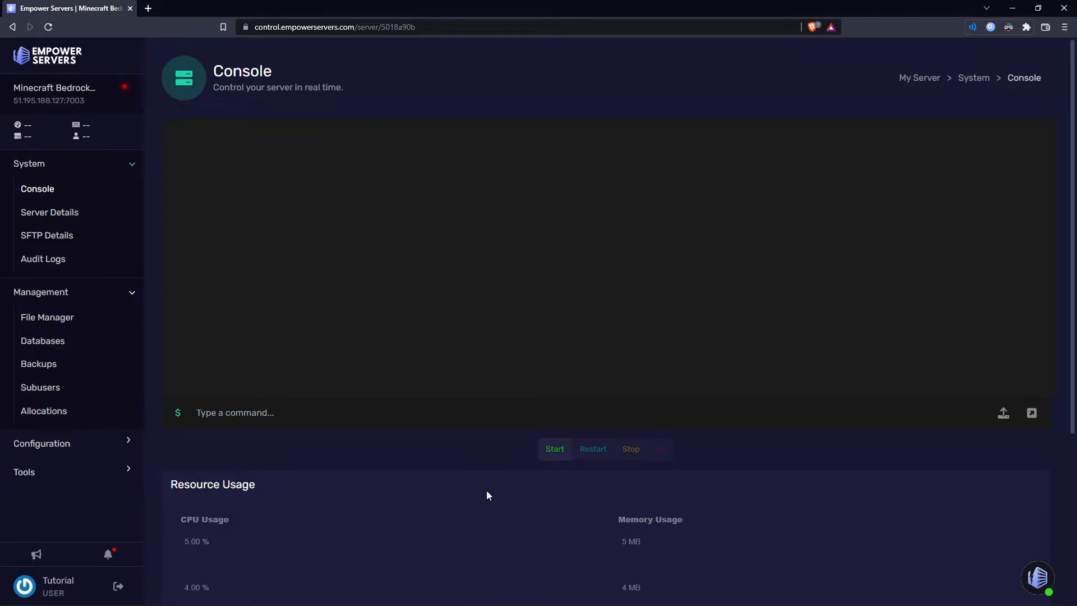
mouse_move(298, 499)
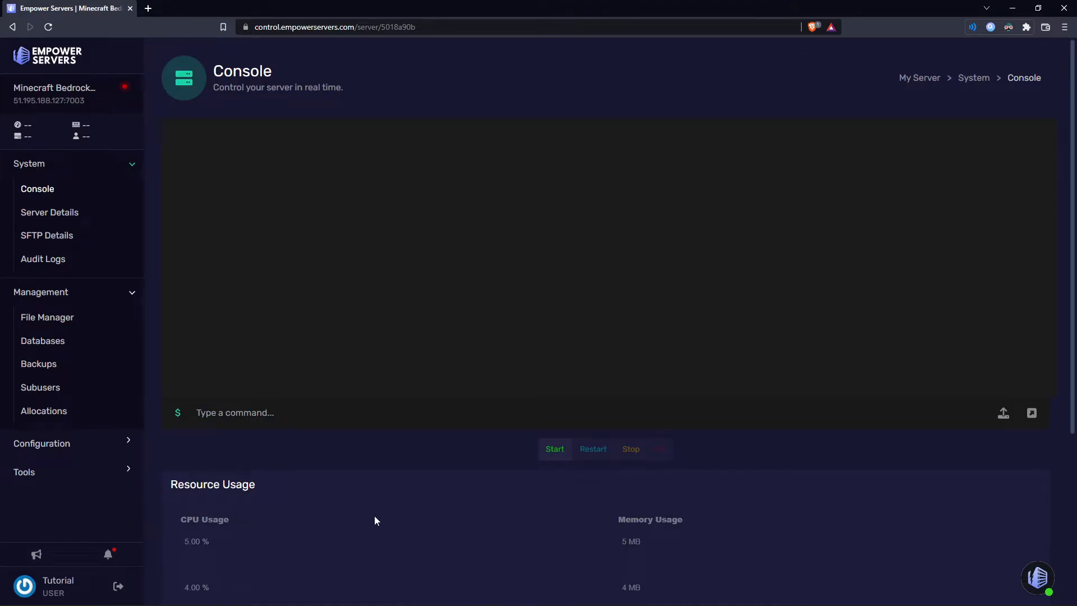
mouse_move(357, 571)
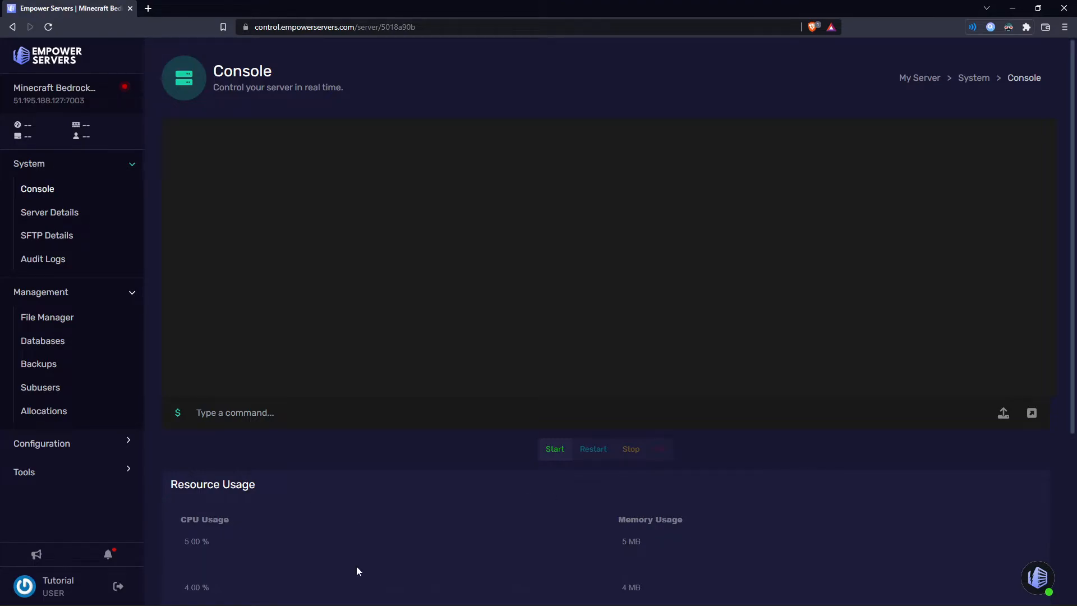
Create a Bedrock server backup named 1.18, then view its File Manager listing.
click(38, 363)
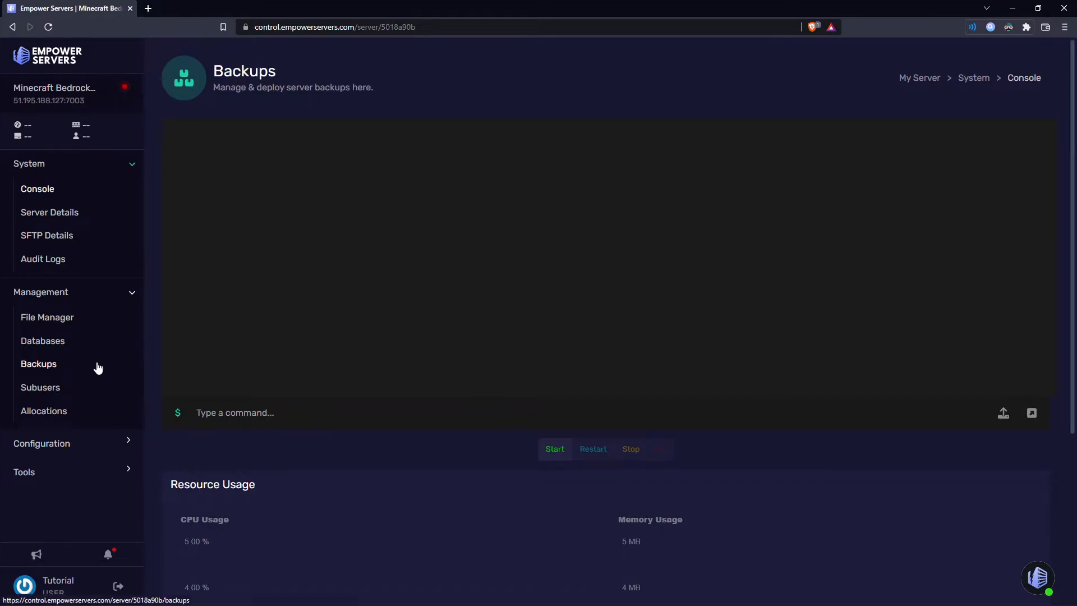
click(38, 363)
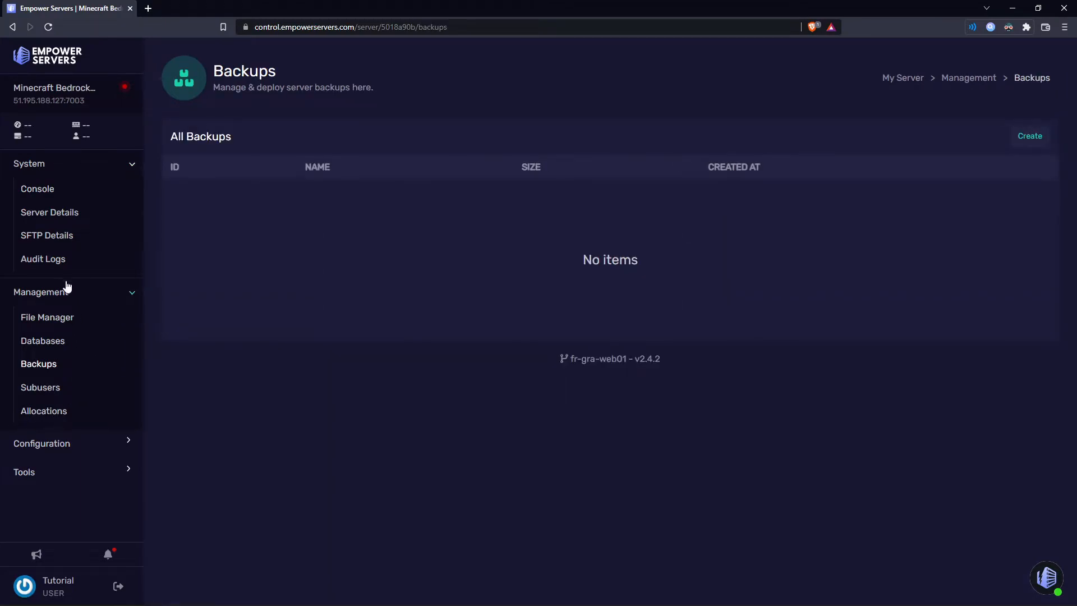
click(1028, 136)
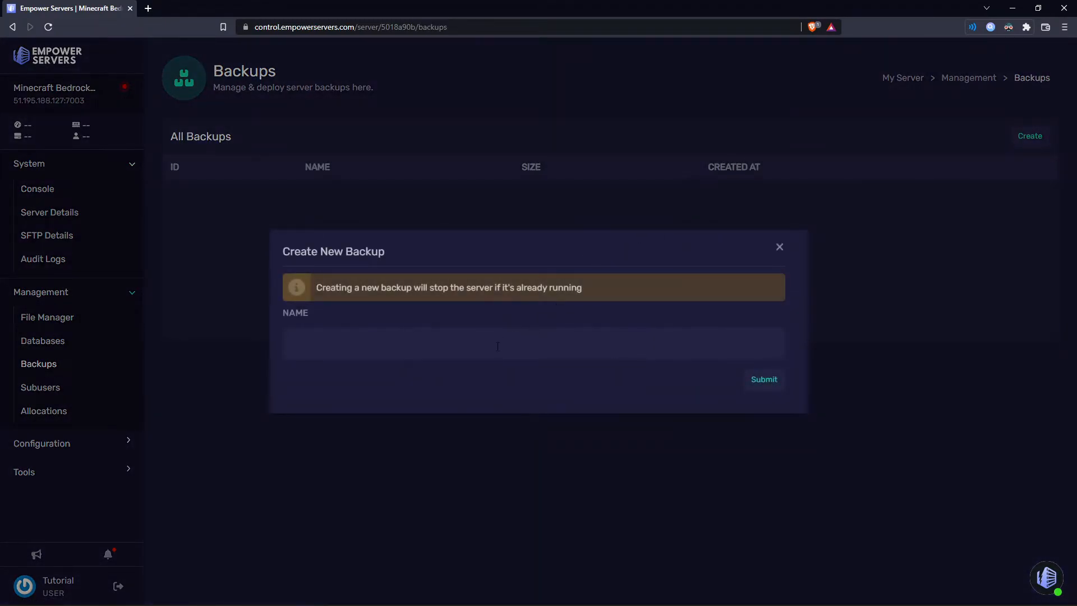
text(1)
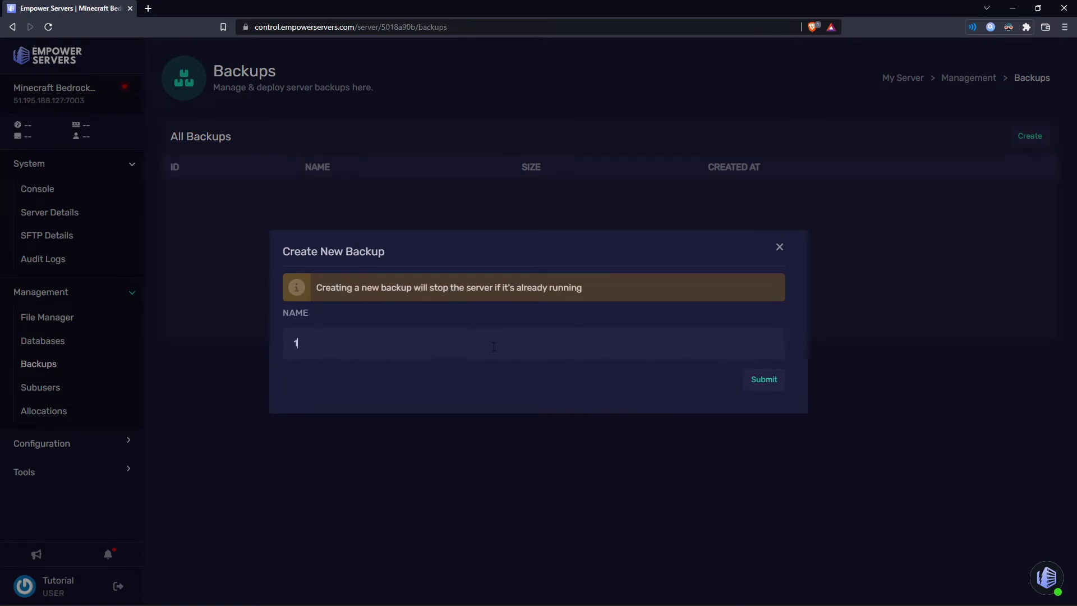
click(763, 379)
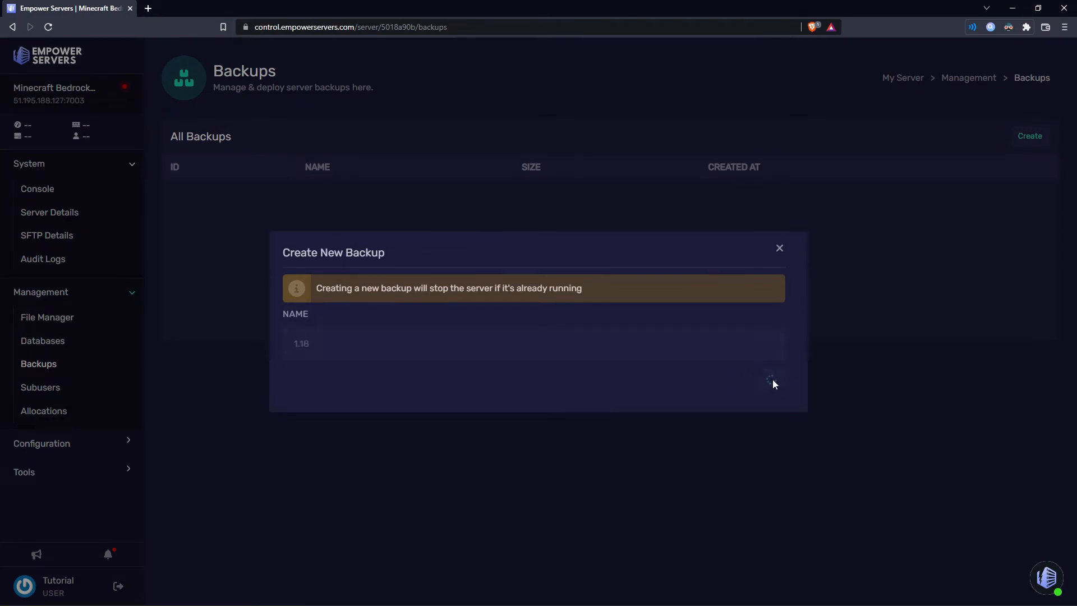
click(771, 382)
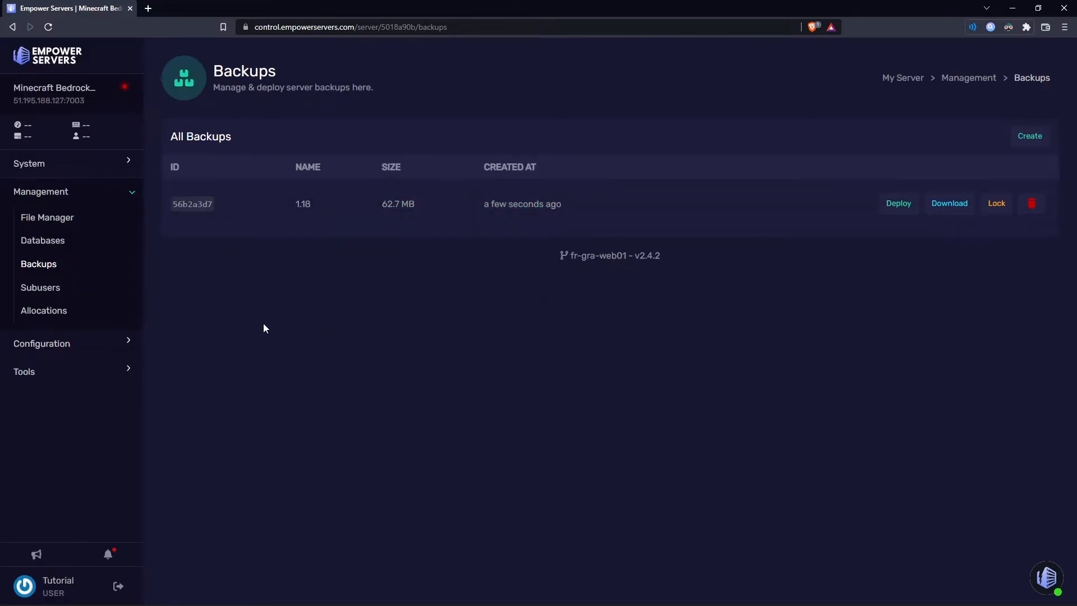
click(47, 216)
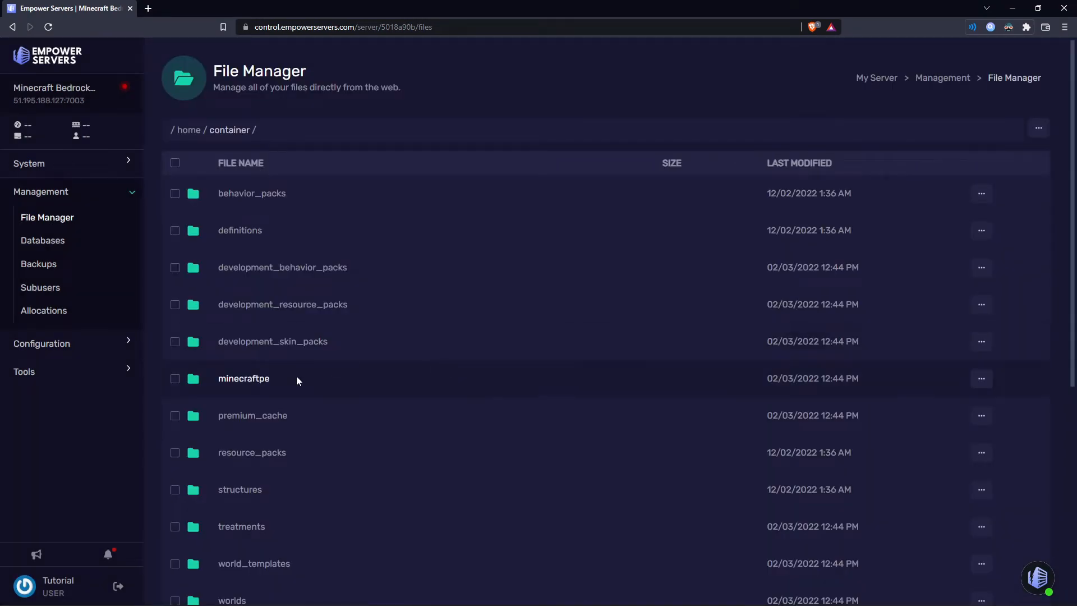
Navigate from the Bedrock file listing to Configuration > Advanced settings.
click(42, 343)
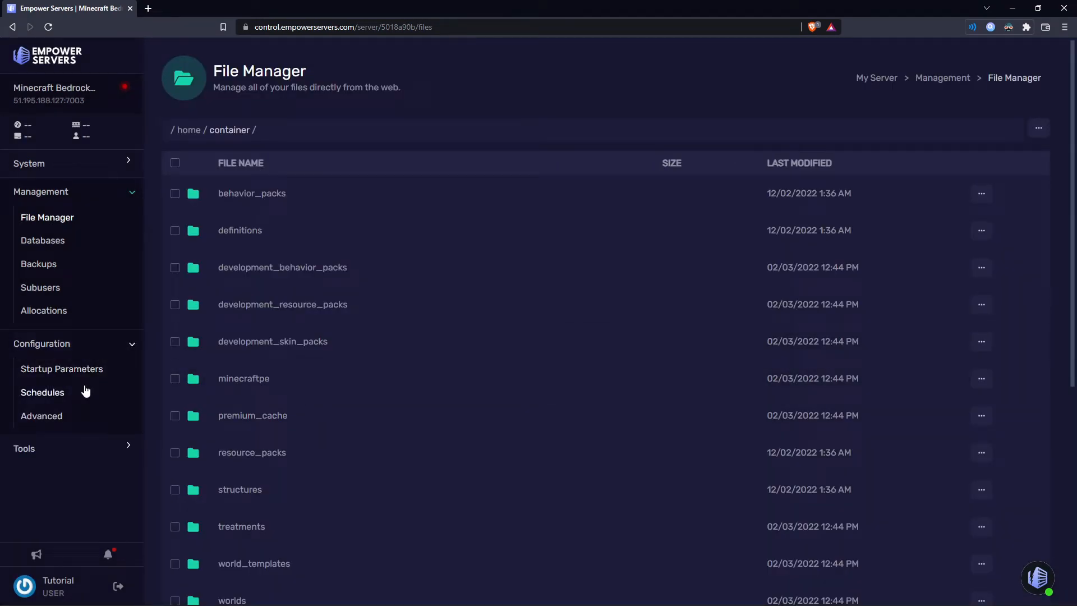
click(42, 415)
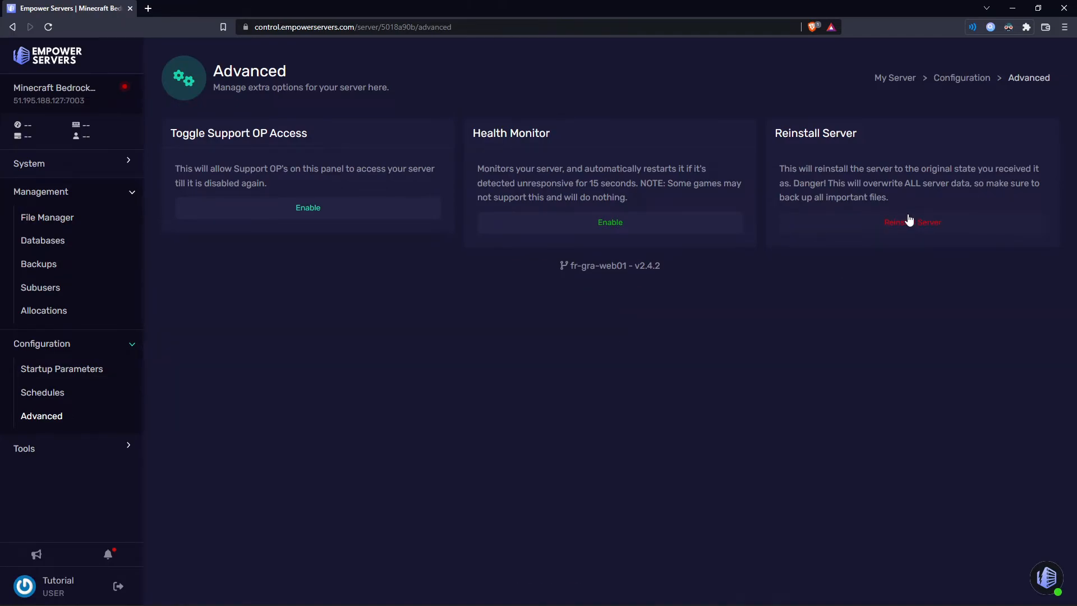
Reinstall the Bedrock server from the Advanced page, overwriting its existing data.
click(911, 222)
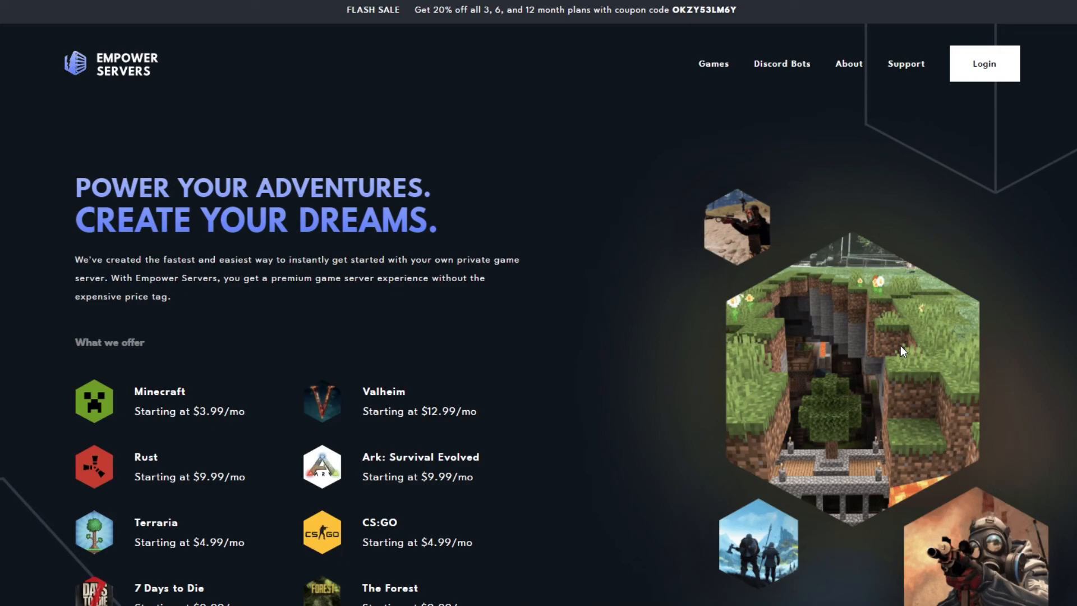
mouse_move(925, 343)
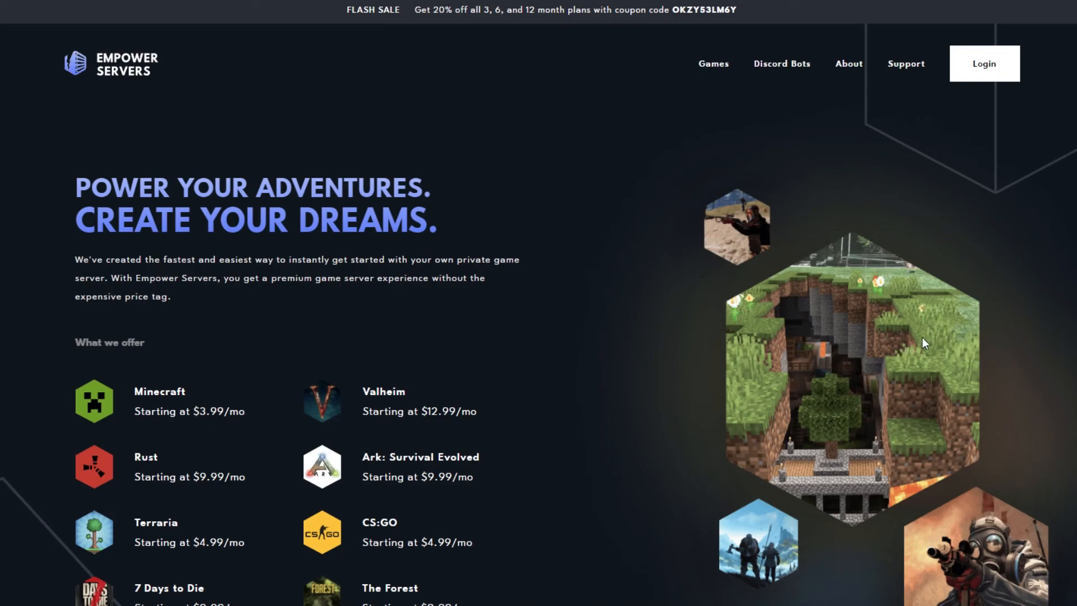